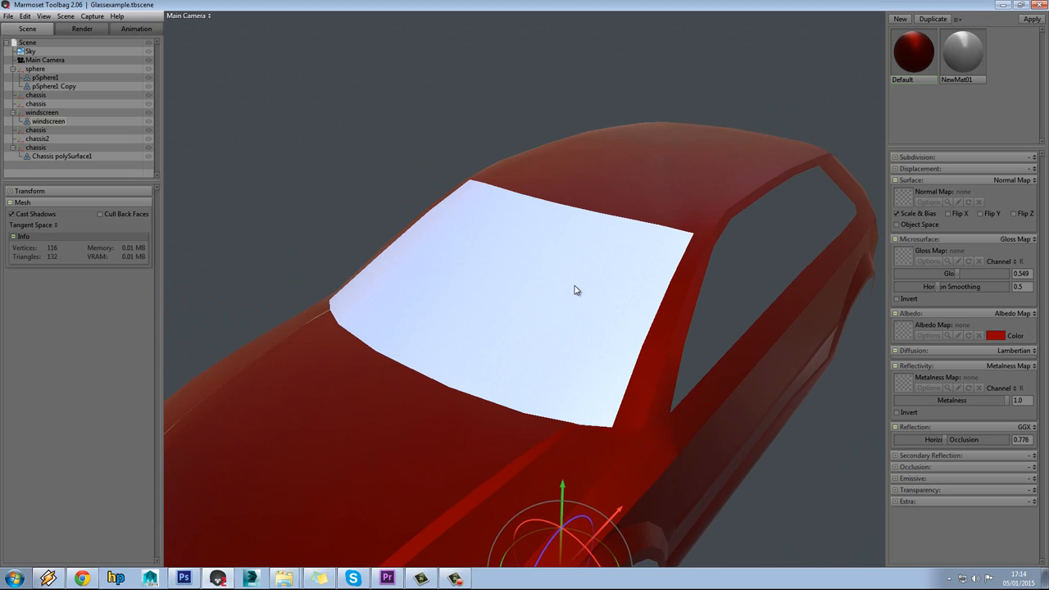
Duplicate the windscreen mesh and name the copies 'windscreen GLASS' and 'windscreen DIRT'
{"action": "left_click", "coordinate": [48, 121]}
{"action": "type", "text": " GLASS"}
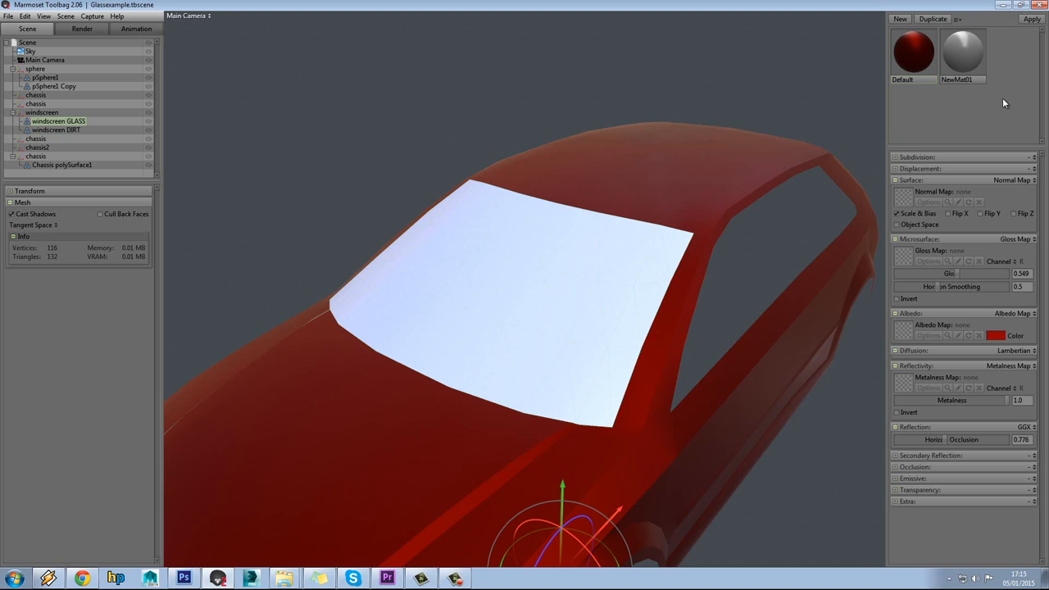
{"action": "left_click", "coordinate": [59, 120]}
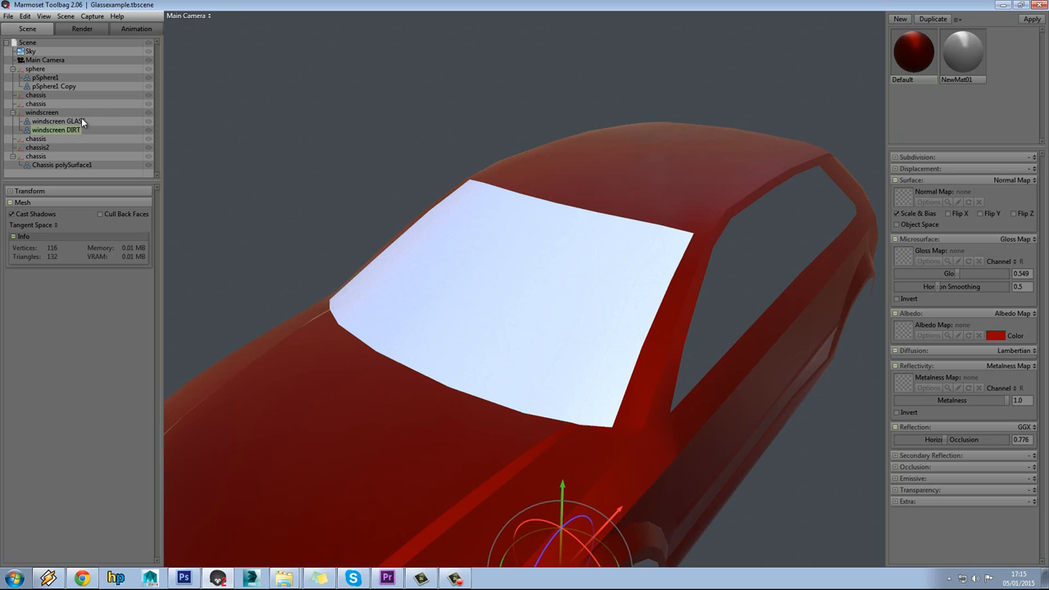
{"action": "left_click", "coordinate": [58, 121]}
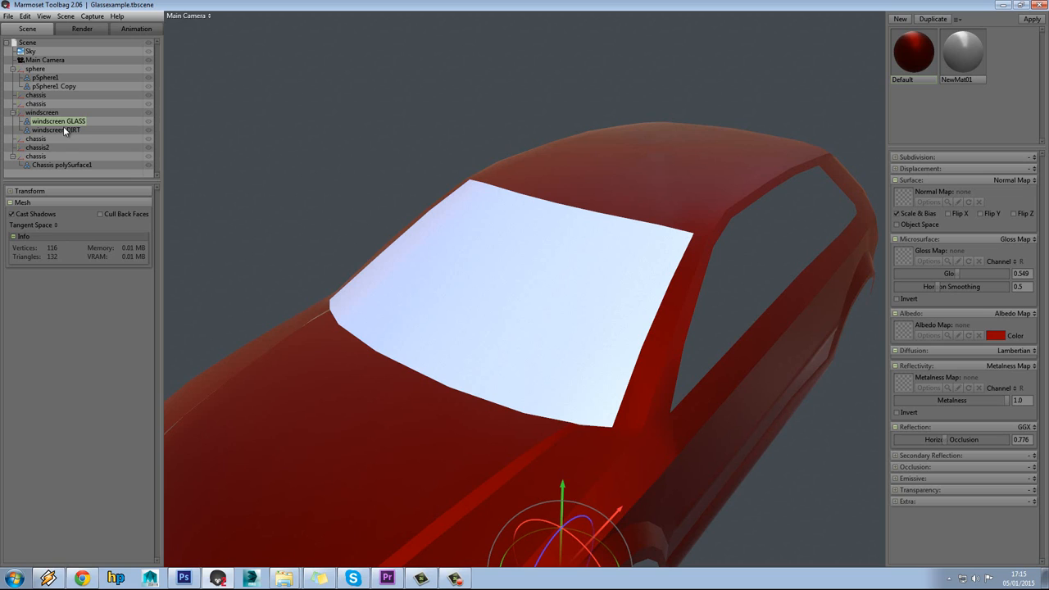
Load the Glass material preset and assign it to the windscreen GLASS mesh
{"action": "left_click", "coordinate": [957, 19]}
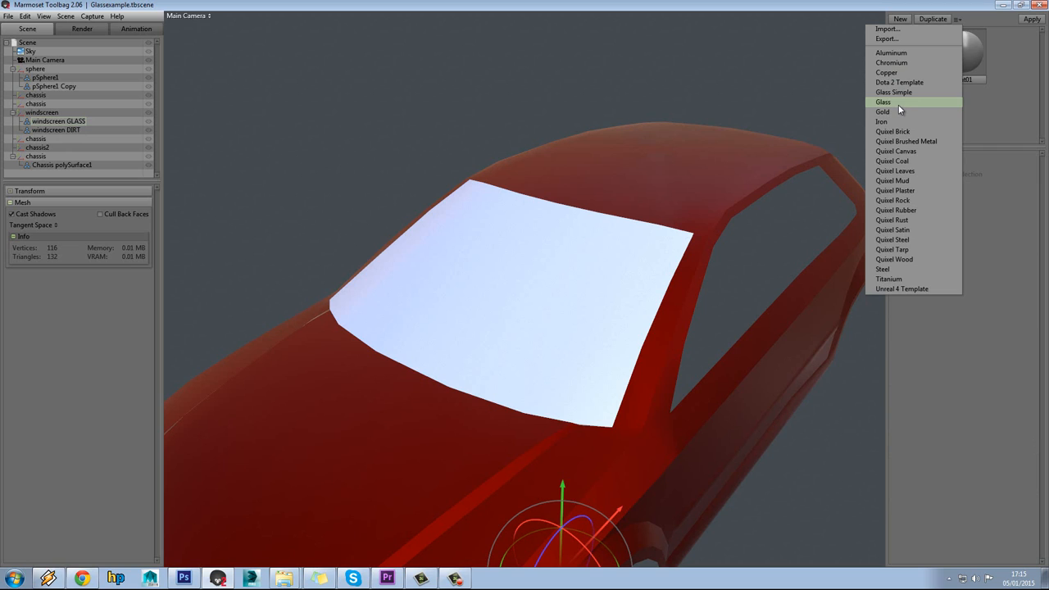
{"action": "left_click", "coordinate": [883, 102]}
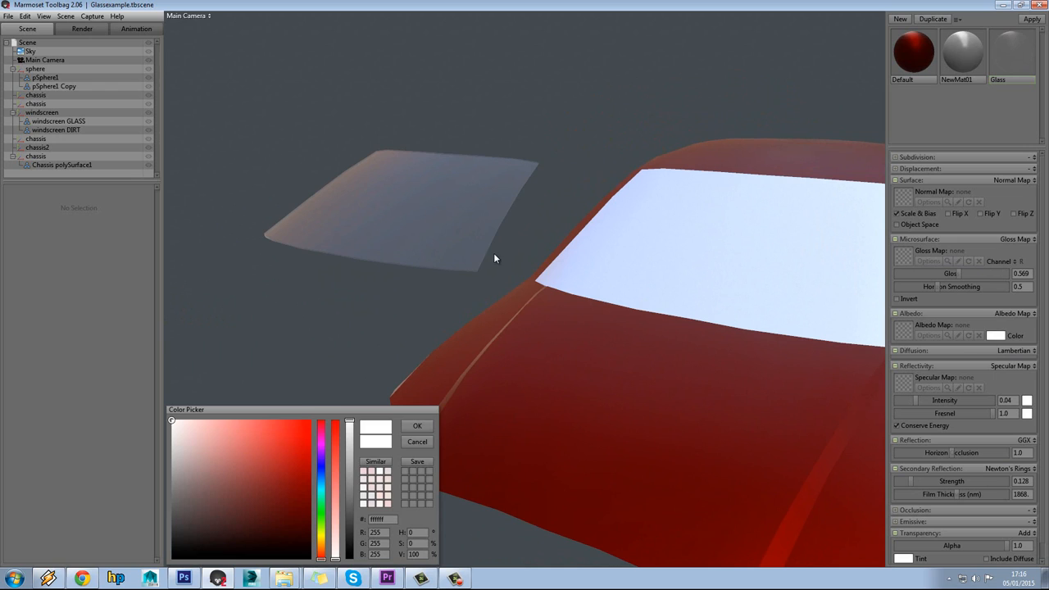
{"action": "left_click", "coordinate": [418, 426]}
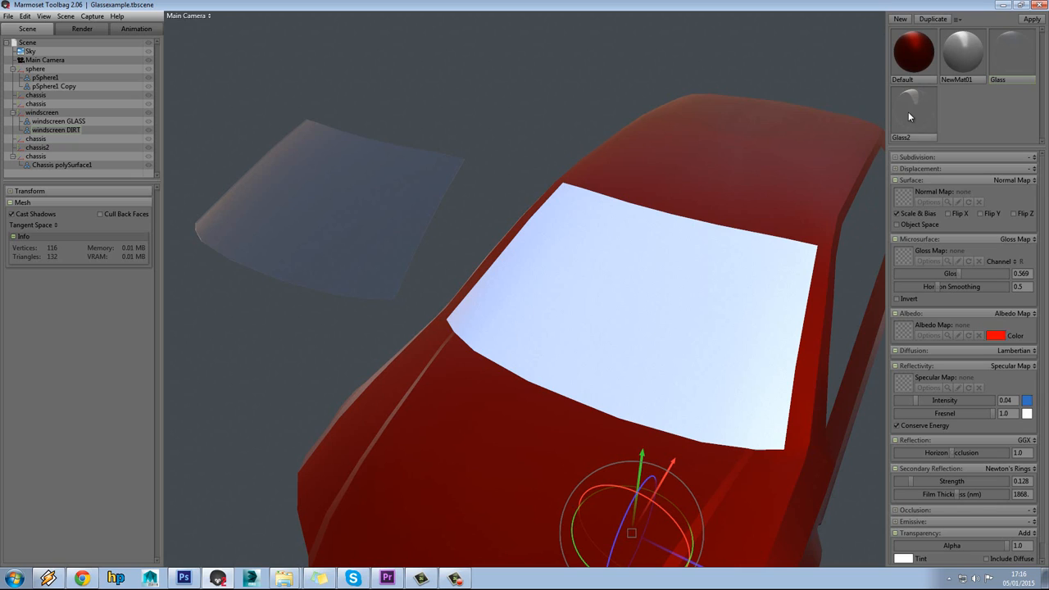
Give the Glass2 material Gloss 0.925 and Dither transparency
{"action": "left_click", "coordinate": [1025, 518]}
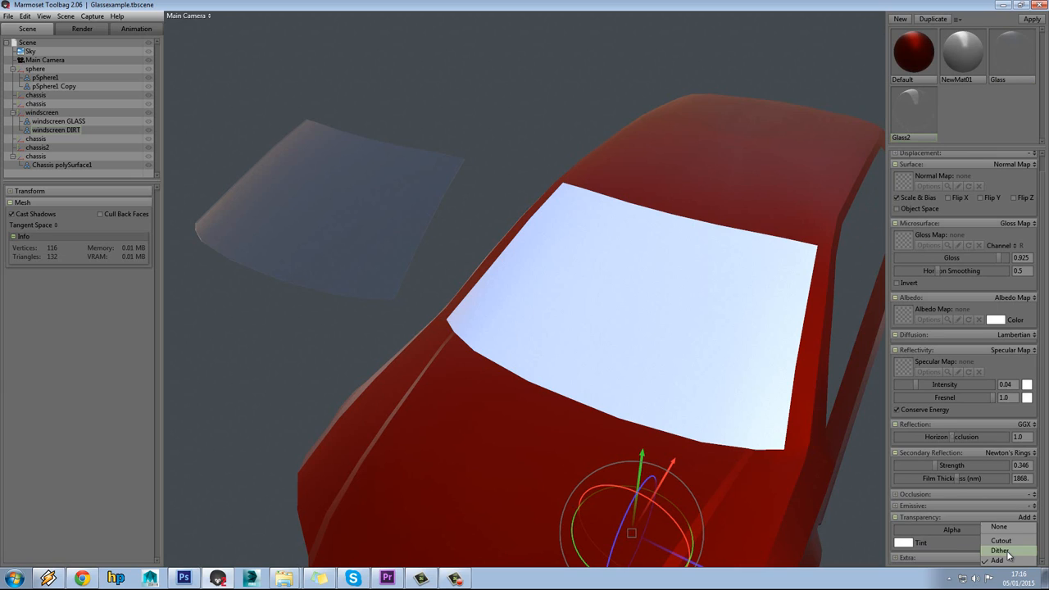
{"action": "left_click", "coordinate": [1000, 551]}
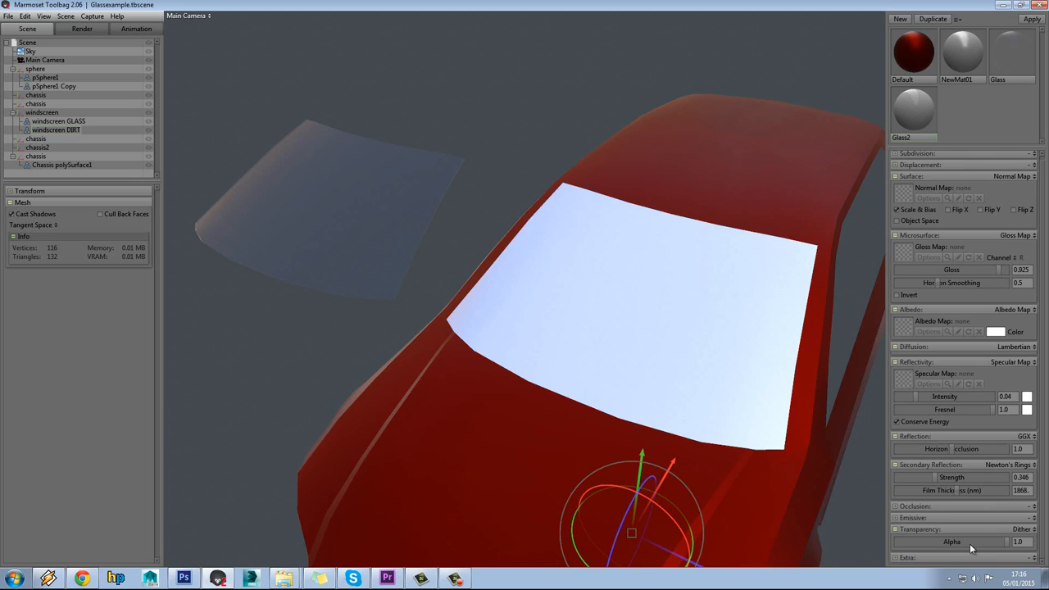
{"action": "mouse_move", "coordinate": [685, 367]}
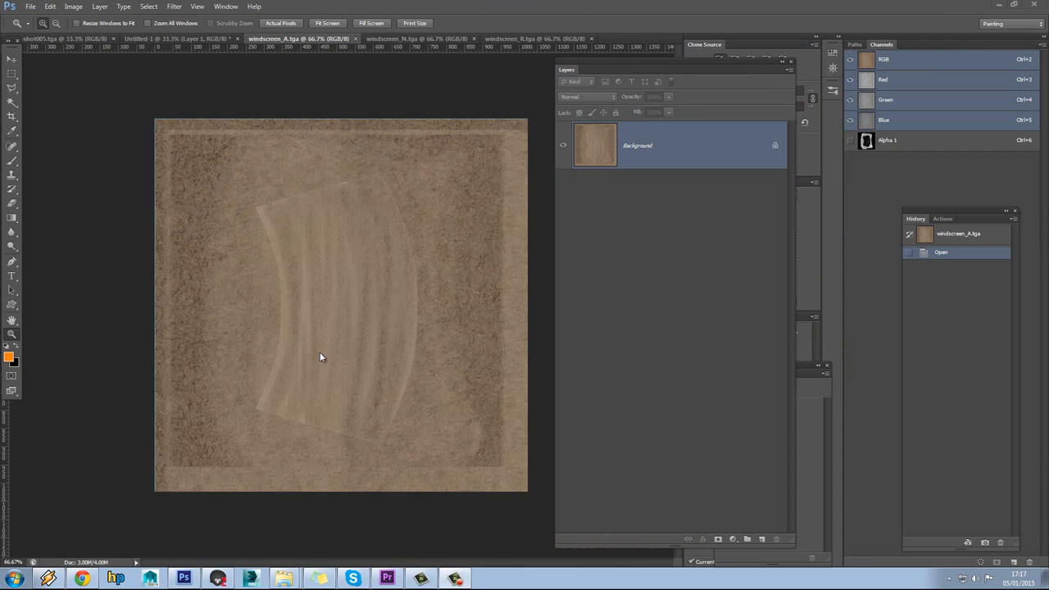
{"action": "mouse_move", "coordinate": [170, 181]}
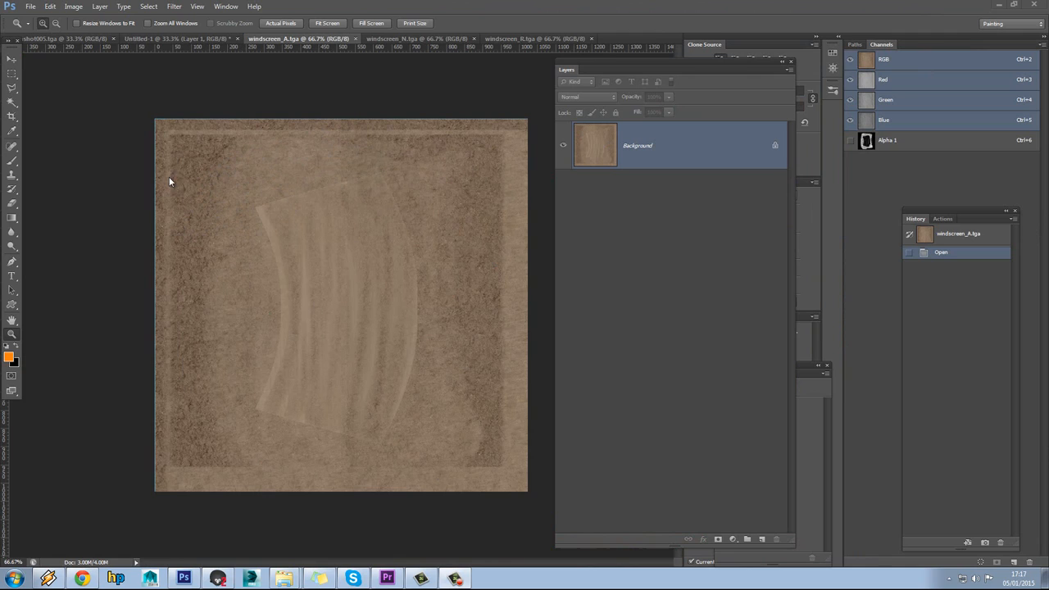
{"action": "mouse_move", "coordinate": [465, 202]}
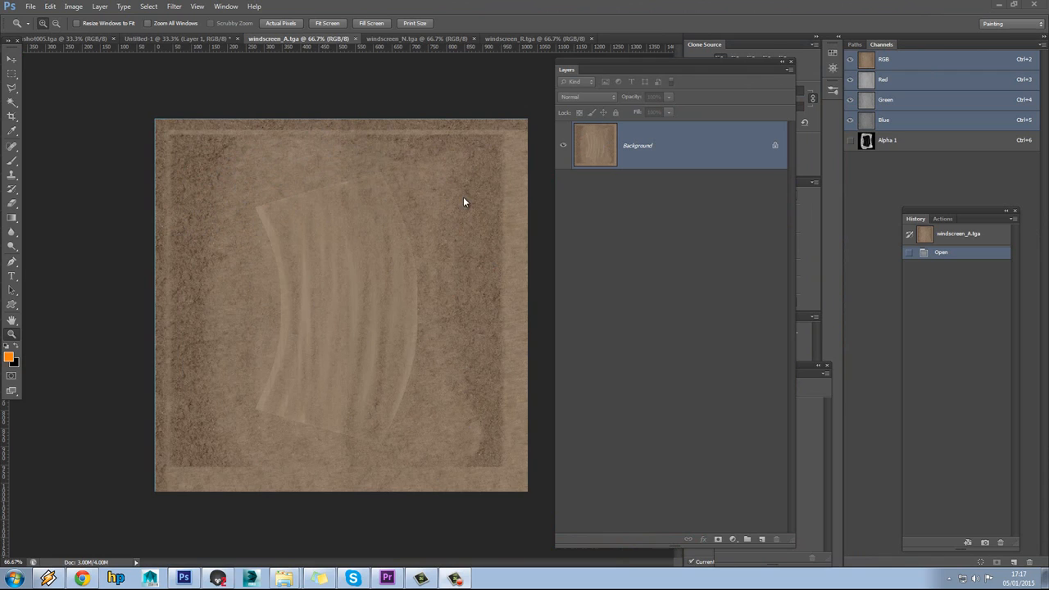
{"action": "mouse_move", "coordinate": [353, 242]}
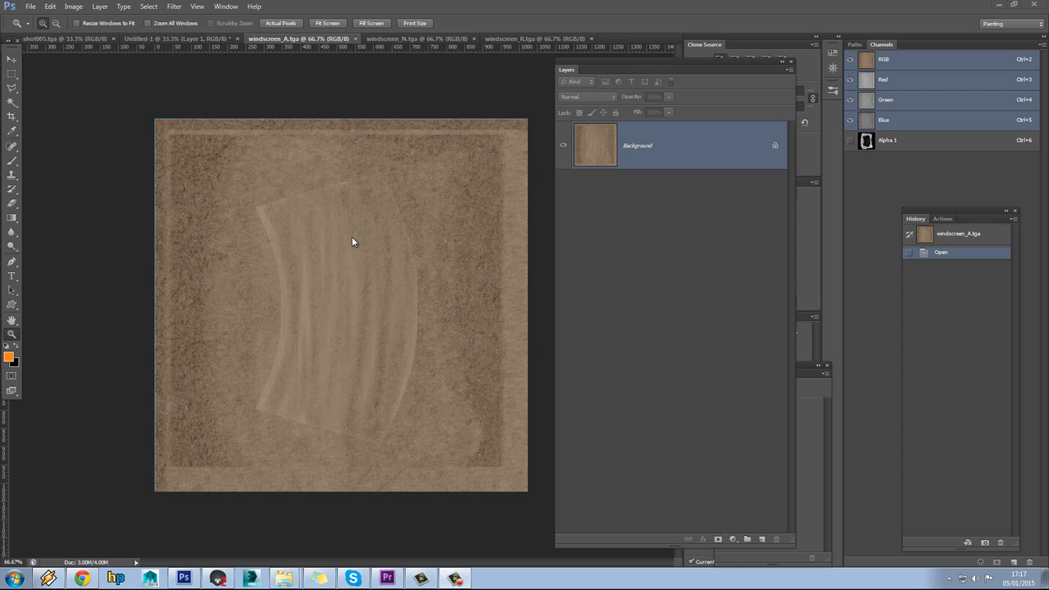
{"action": "mouse_move", "coordinate": [367, 285]}
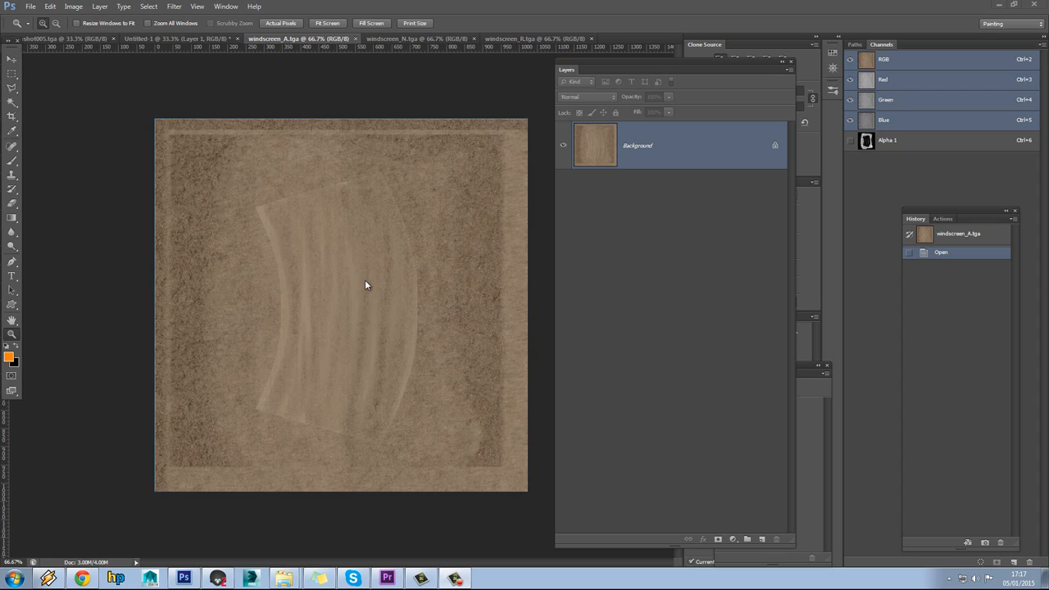
Blur and smudge the wiper streaks in windscreen_A.tga, then select the whole canvas
{"action": "left_click", "coordinate": [12, 148]}
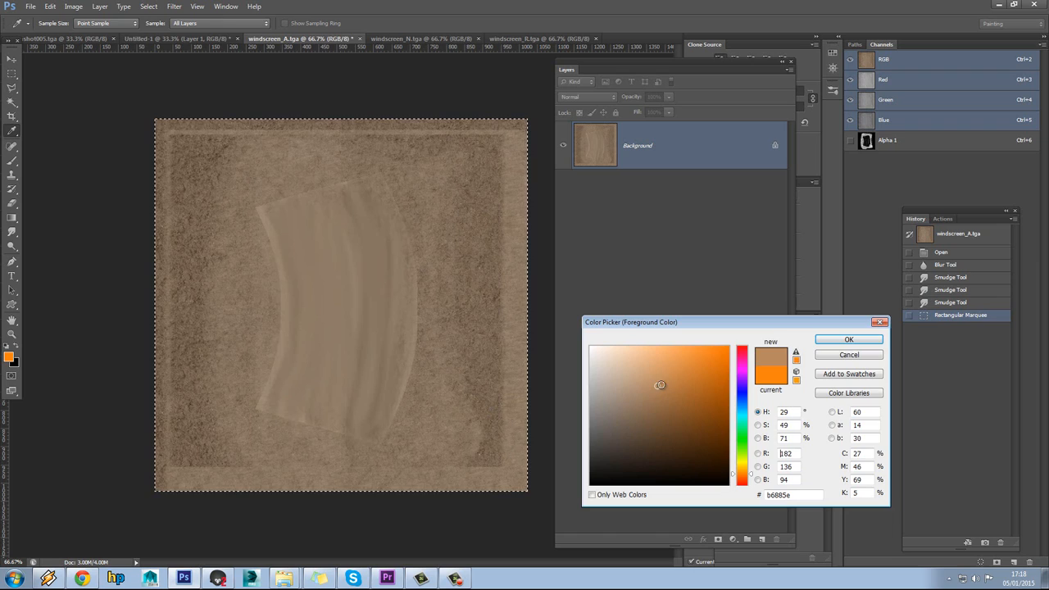
Fill windscreen_A with the tan colour b6885e, then deselect
{"action": "left_click", "coordinate": [849, 339]}
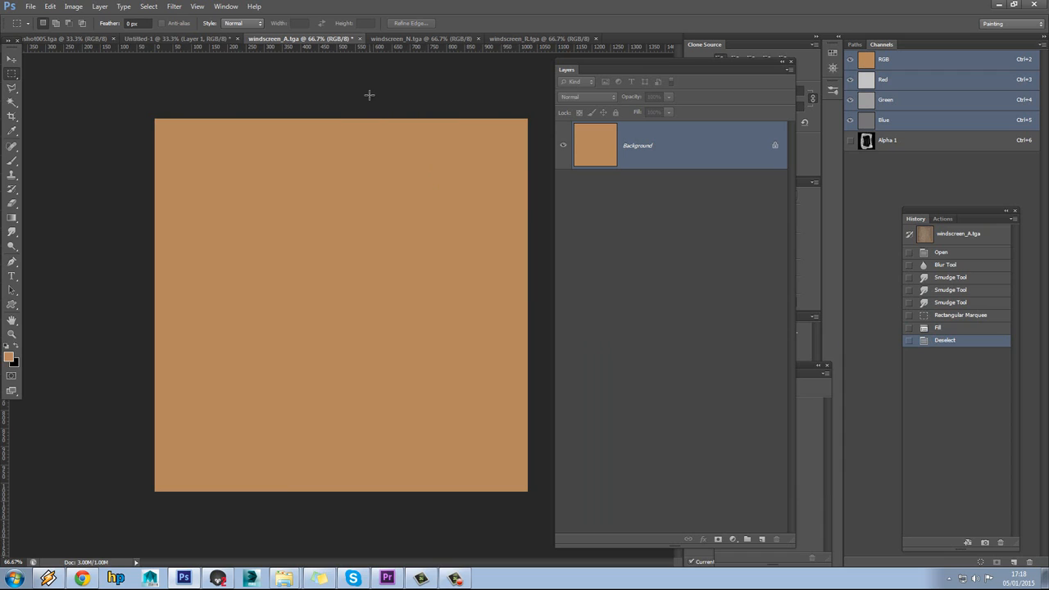
{"action": "left_click", "coordinate": [888, 140]}
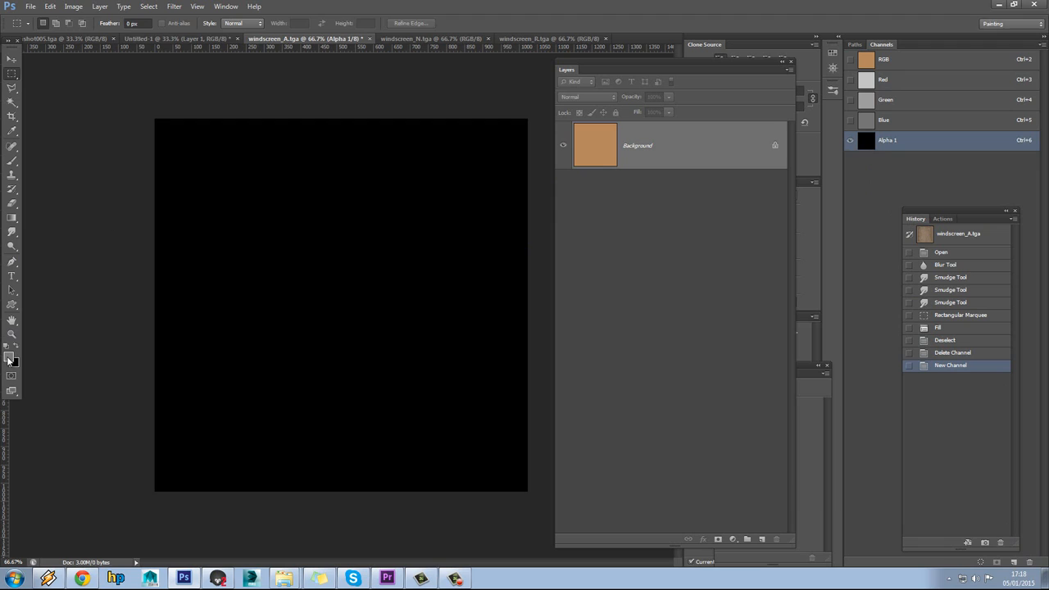
Replace Alpha 1 with a new black channel and paint white zigzag dirt strokes
{"action": "left_click_drag", "start_coordinate": [254, 164], "coordinate": [311, 386]}
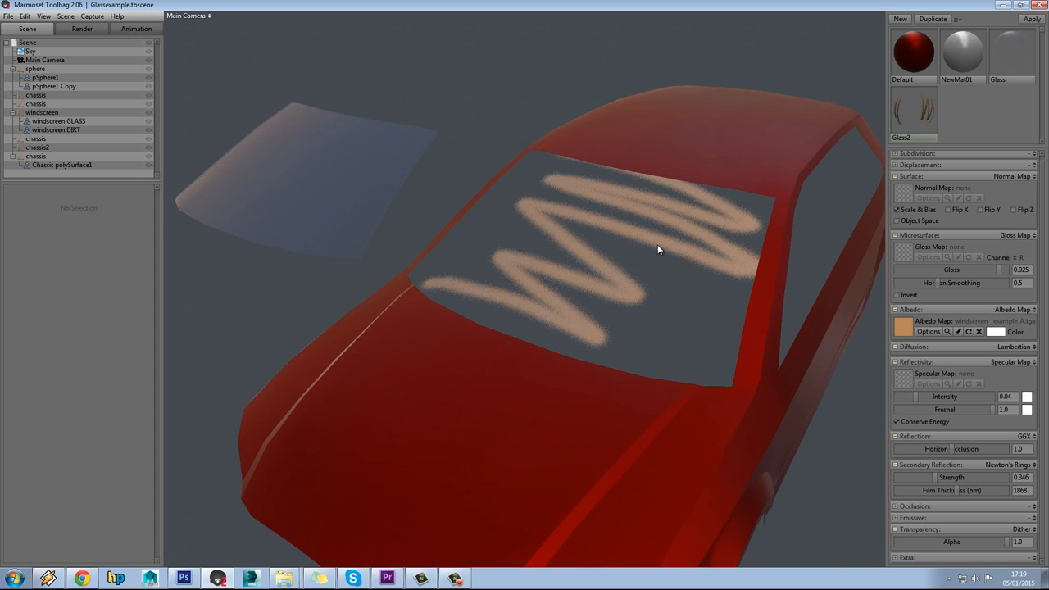
Load windscreen__example_A.tga as the dirt material's Albedo Map with Dither transparency
{"action": "left_click_drag", "start_coordinate": [656, 250], "coordinate": [707, 217]}
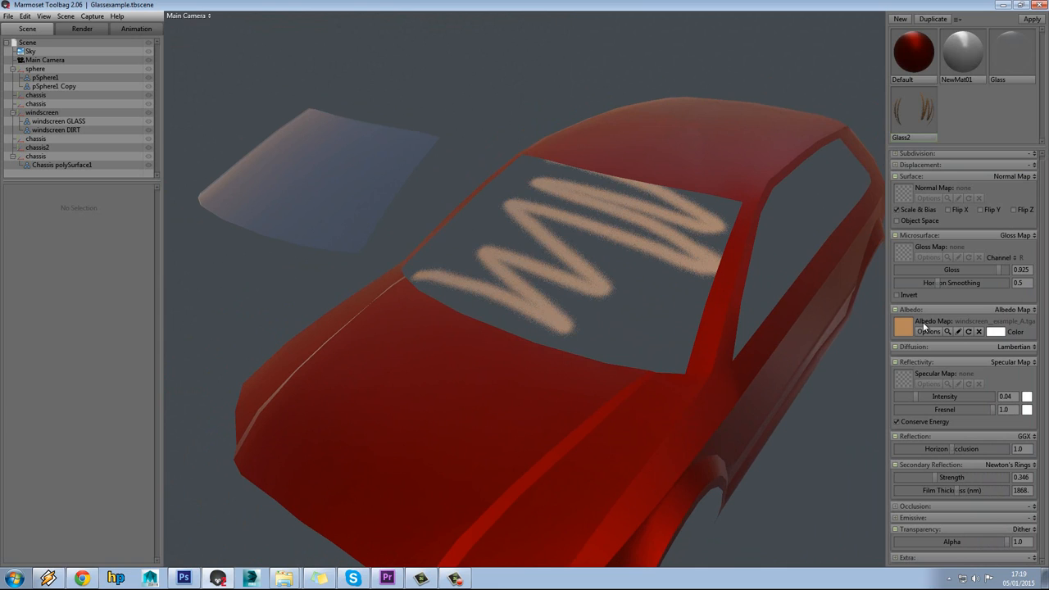
{"action": "left_click", "coordinate": [183, 579]}
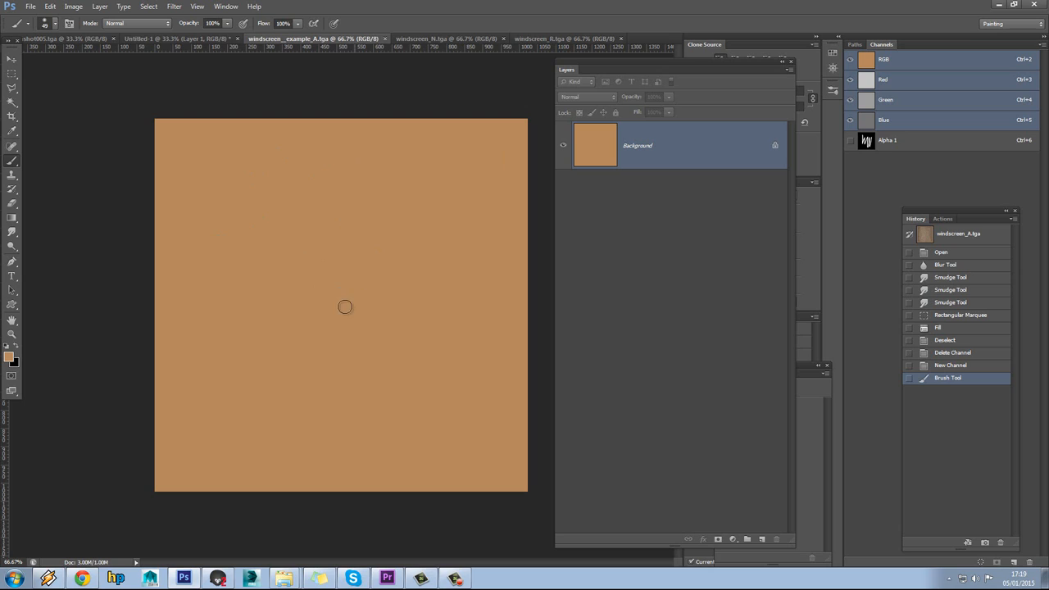
{"action": "mouse_move", "coordinate": [57, 327]}
{"action": "type", "text": "ndo"}
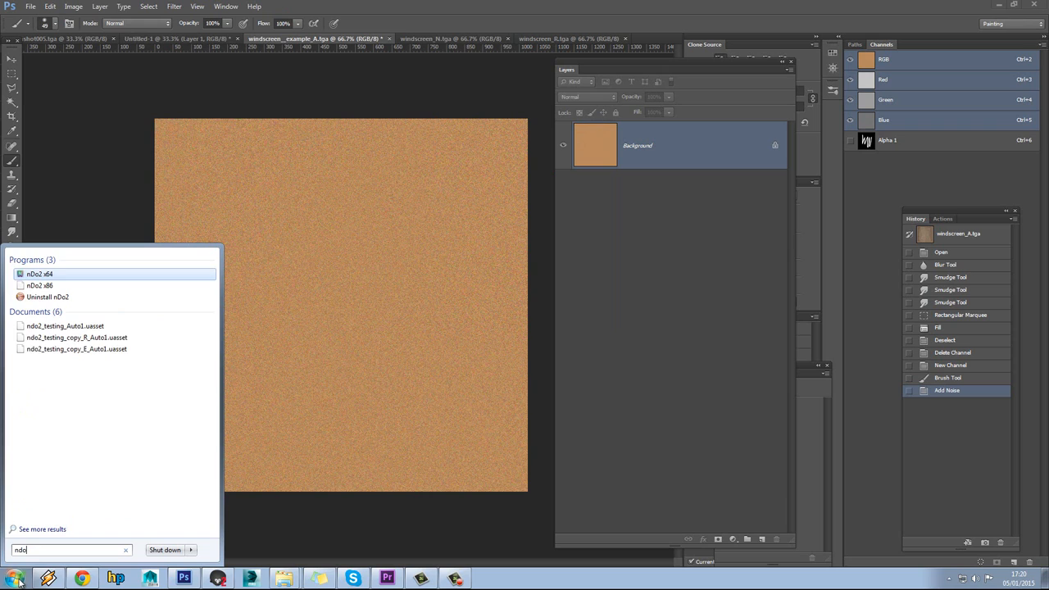
Convert the tan texture into a normal map in nDo2 x64 and save it separately
{"action": "left_click", "coordinate": [39, 273]}
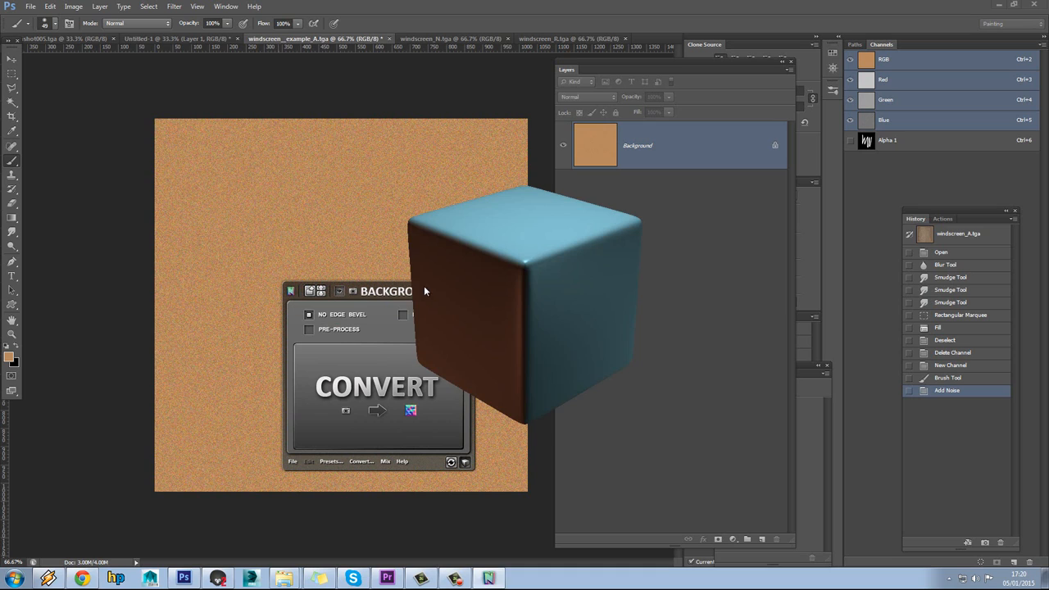
{"action": "left_click", "coordinate": [377, 387]}
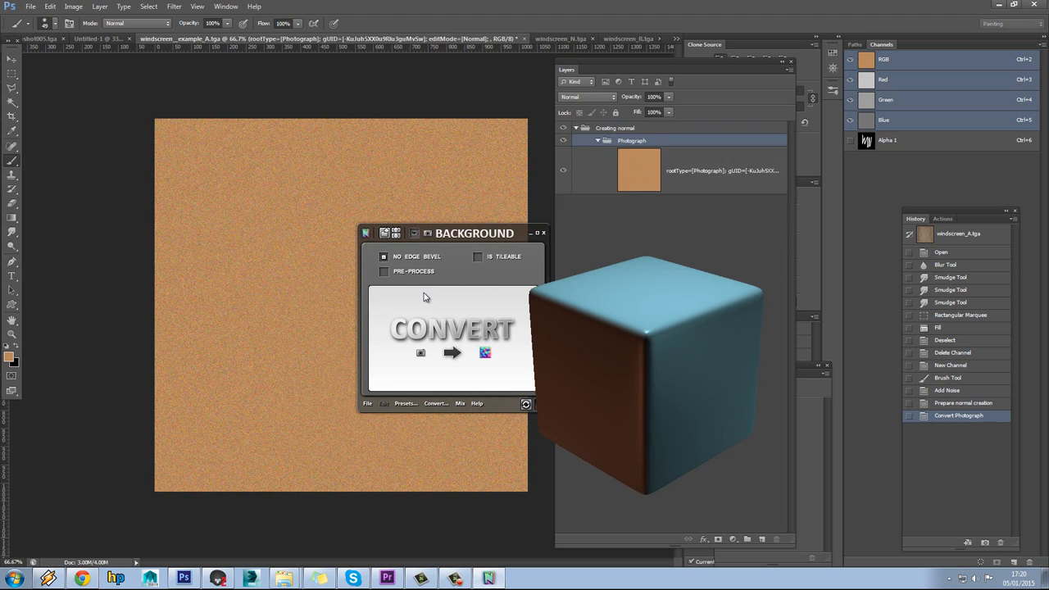
{"action": "left_click", "coordinate": [452, 352]}
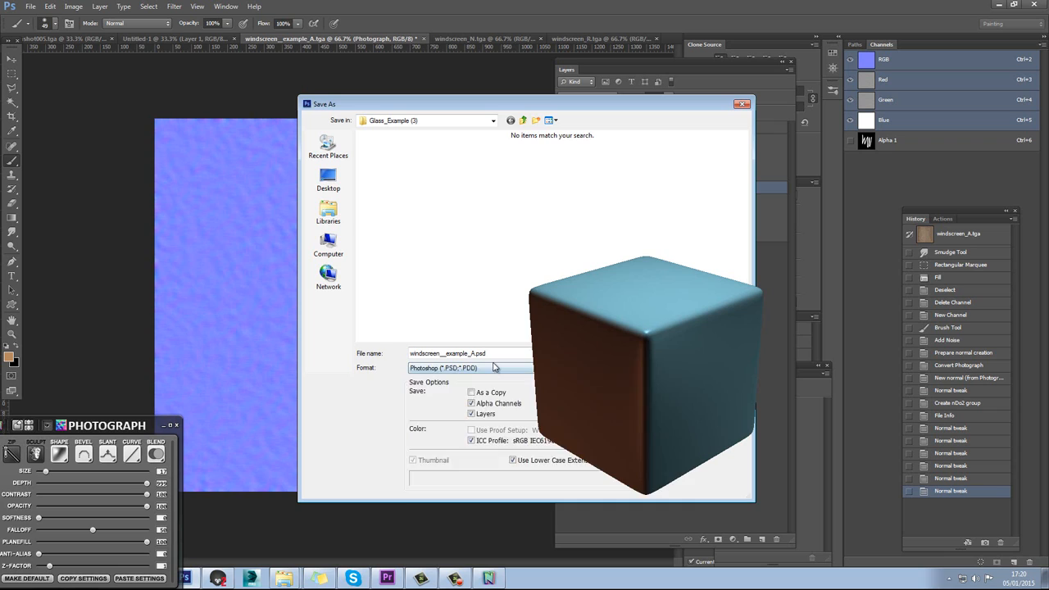
{"action": "left_click", "coordinate": [469, 367]}
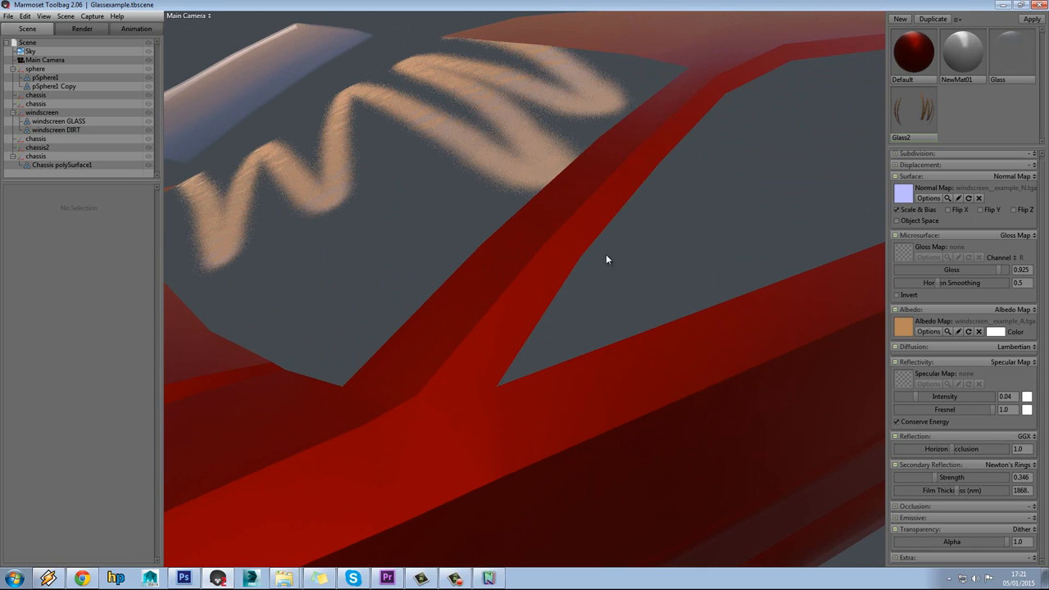
{"action": "mouse_move", "coordinate": [408, 99]}
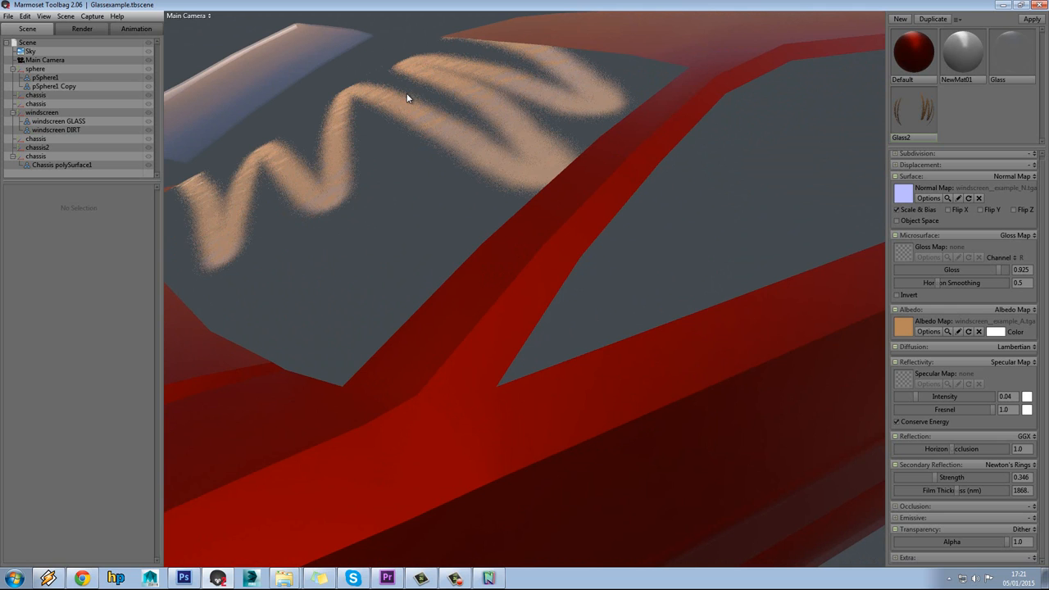
Load windscreen__example_N.tga as the dirt material's Normal Map and orbit to inspect the bumps
{"action": "left_click_drag", "start_coordinate": [410, 98], "coordinate": [521, 402]}
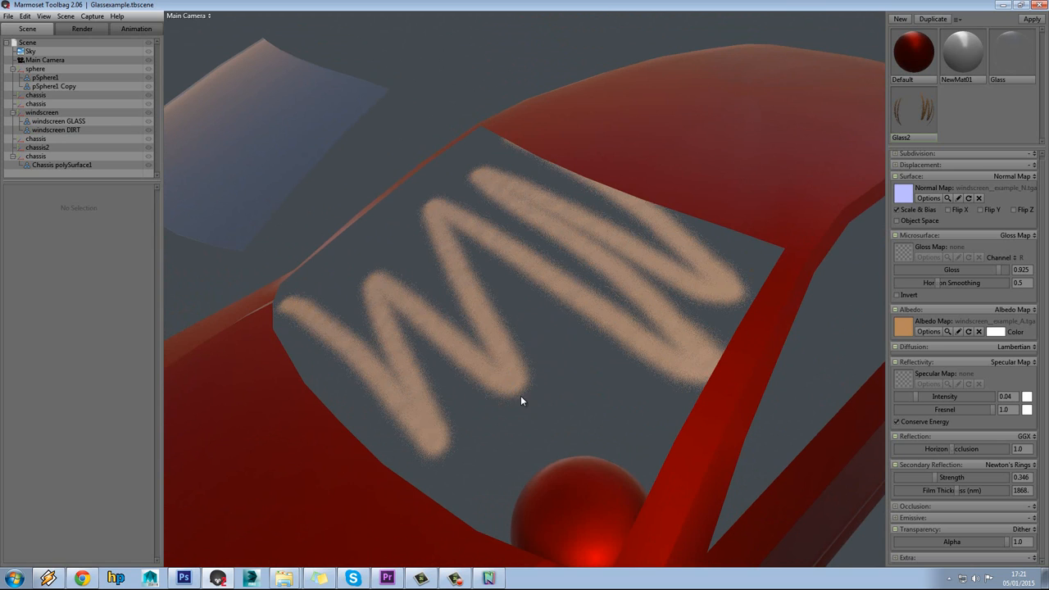
{"action": "left_click_drag", "start_coordinate": [520, 401], "coordinate": [746, 317]}
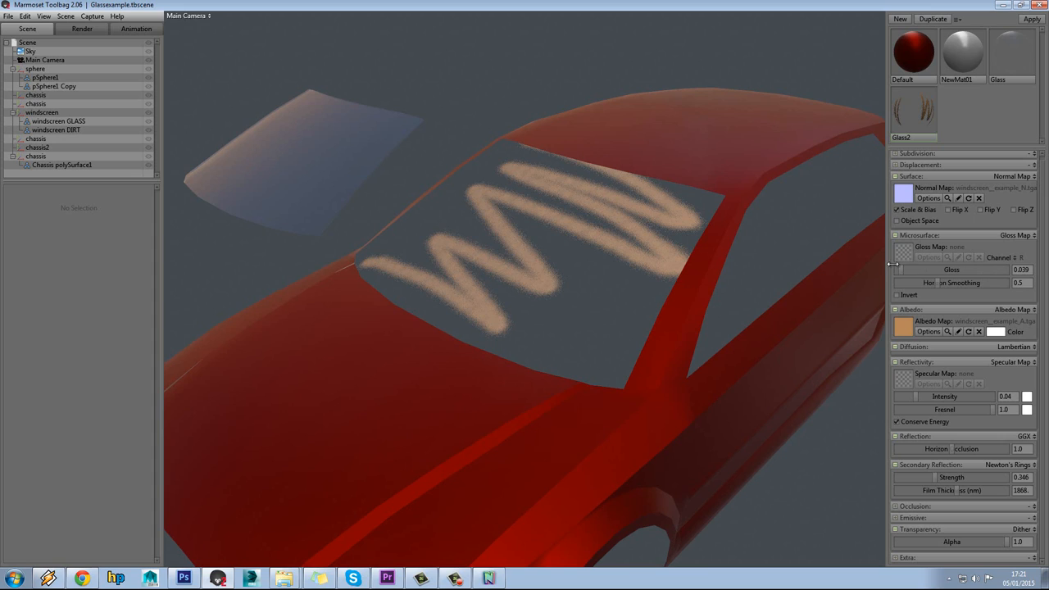
Drag the dirt material's Microsurface Gloss down from 0.925 to about 0.11
{"action": "left_click_drag", "start_coordinate": [893, 270], "coordinate": [1008, 270]}
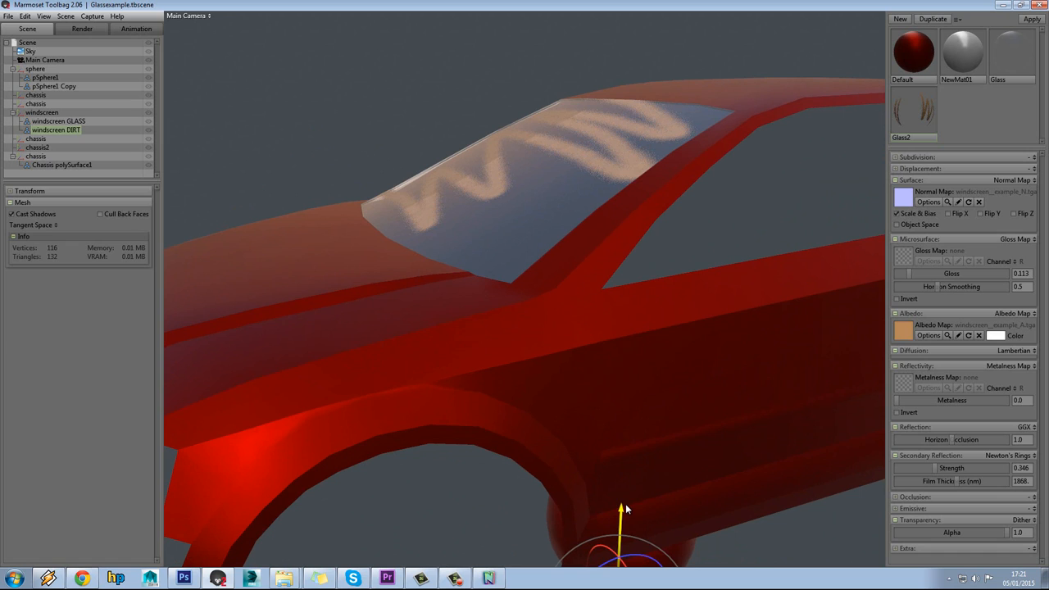
Select the windscreen GLASS mesh, then the windscreen DIRT mesh, to compare them
{"action": "left_click", "coordinate": [58, 120]}
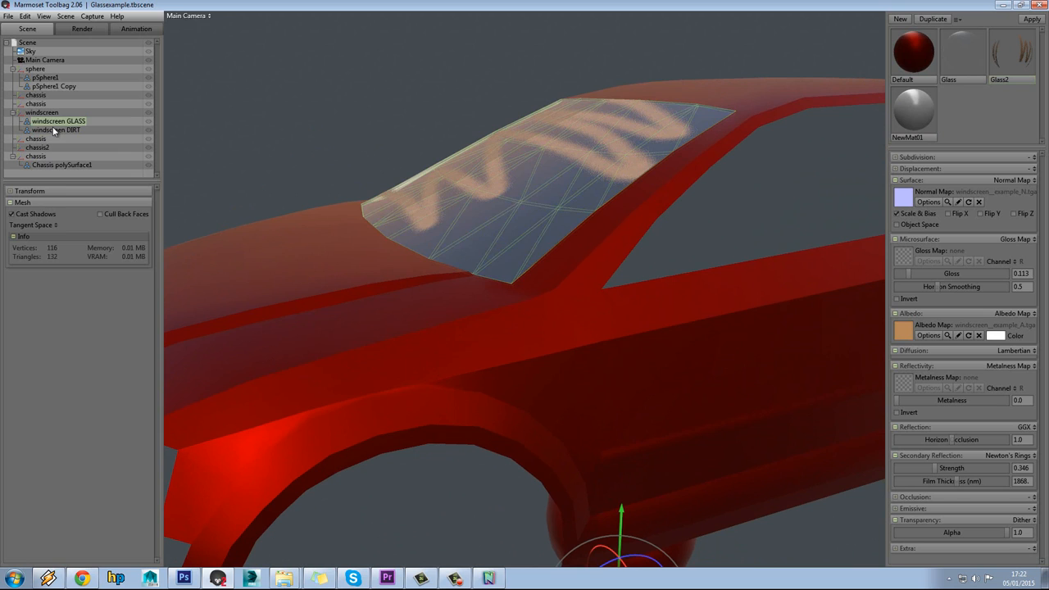
{"action": "left_click", "coordinate": [56, 129]}
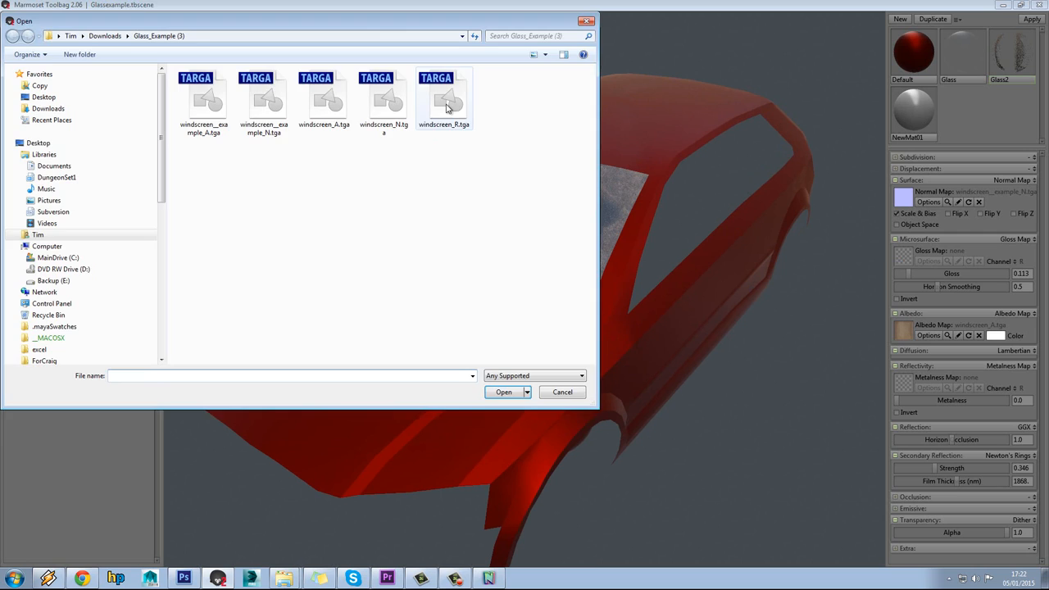
Load windscreen_R.tga as the dirt gloss map and start replacing the normal map
{"action": "left_click", "coordinate": [503, 392]}
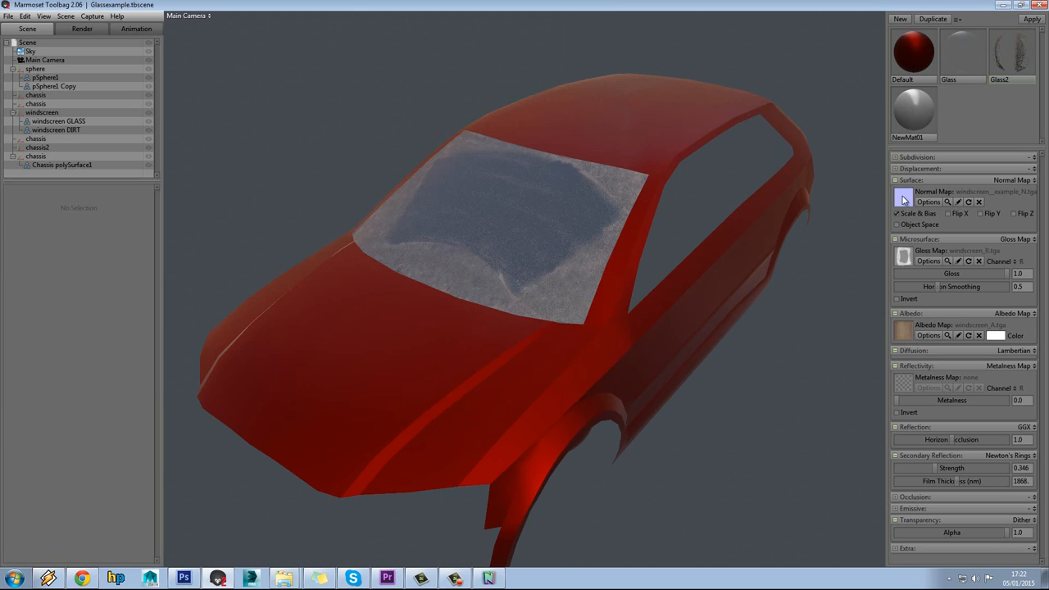
{"action": "left_click", "coordinate": [1021, 366]}
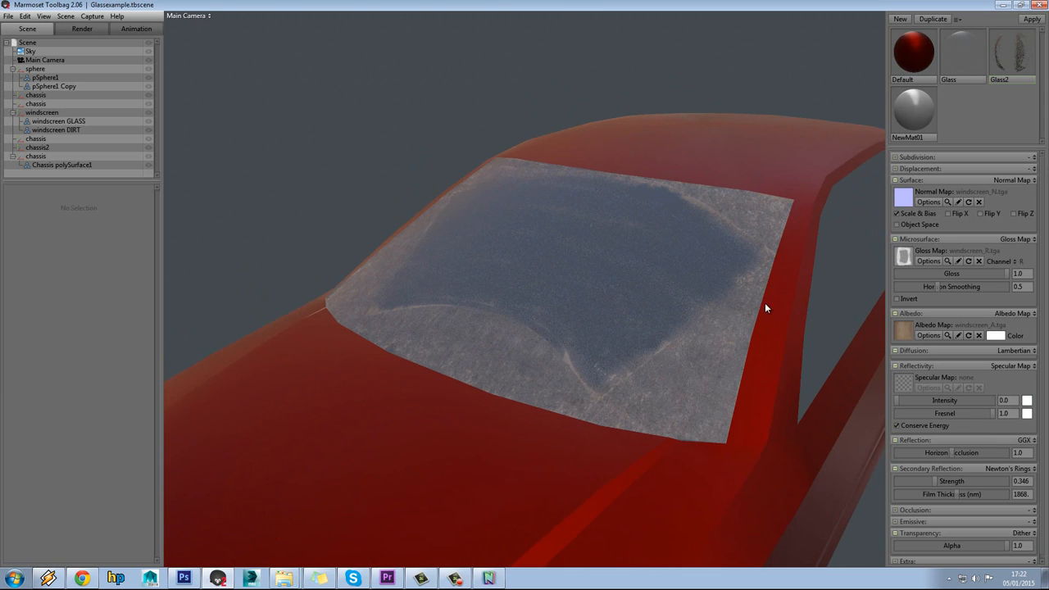
Set dirt specular intensity to 0 and Secondary Reflection to None, then orbit the car
{"action": "left_click", "coordinate": [1008, 468]}
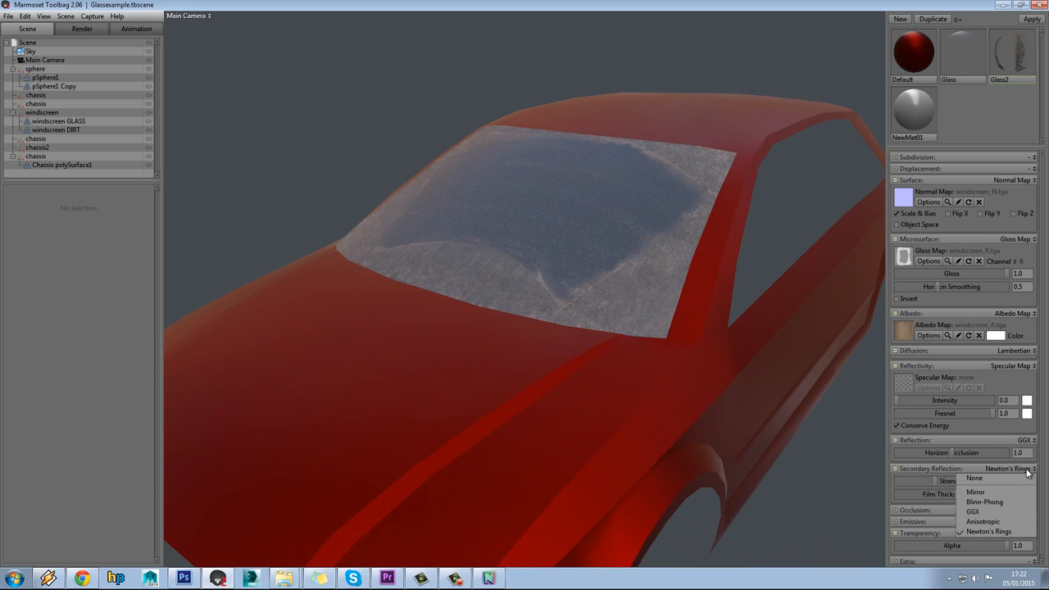
{"action": "left_click", "coordinate": [975, 478]}
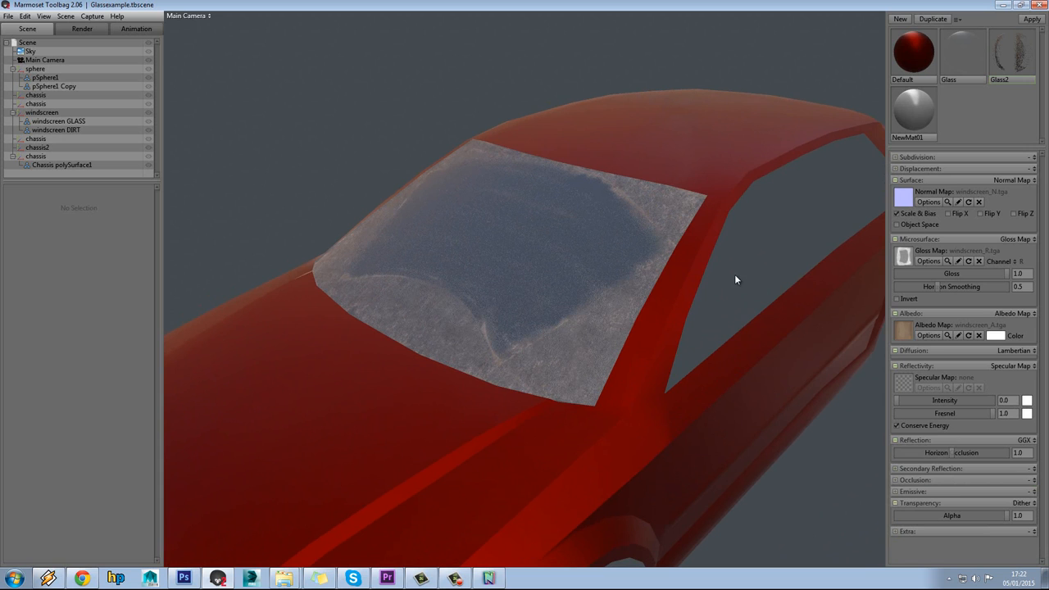
{"action": "left_click_drag", "start_coordinate": [735, 280], "coordinate": [639, 264]}
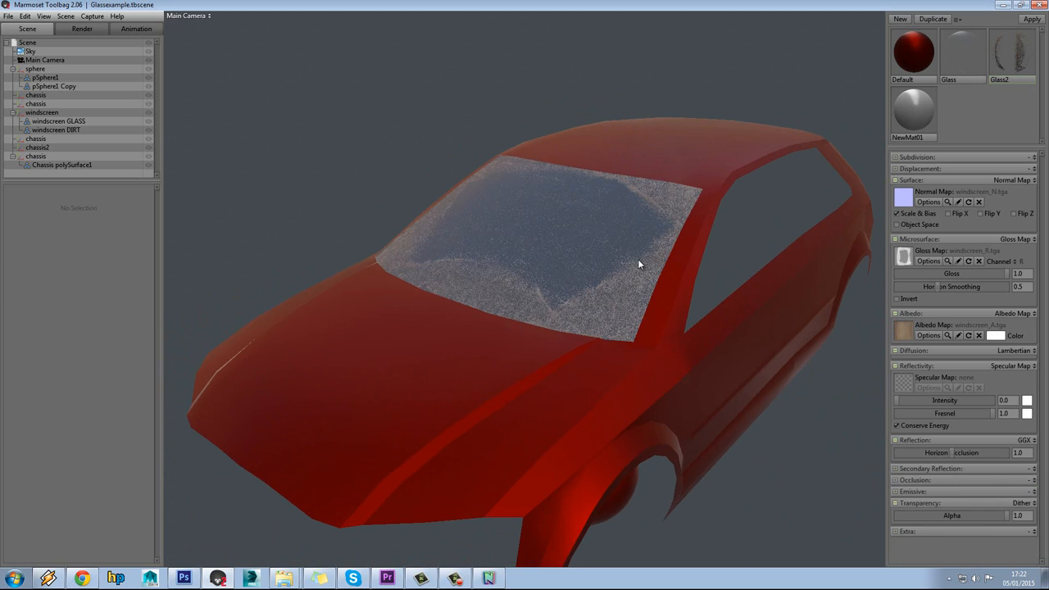